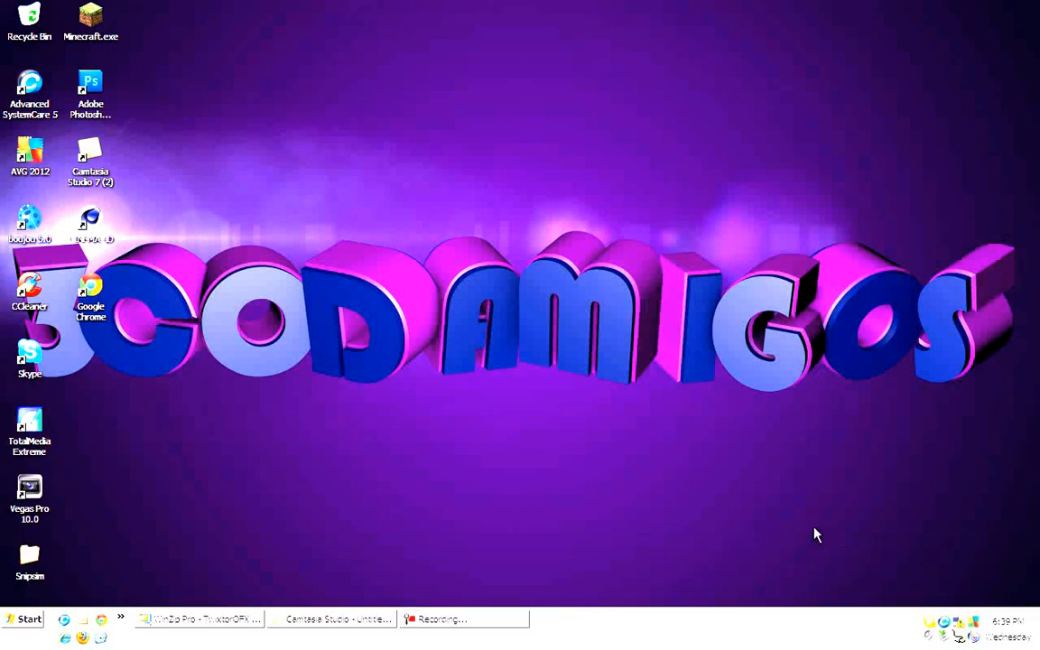
{"action": "mouse_move", "coordinate": [476, 541]}
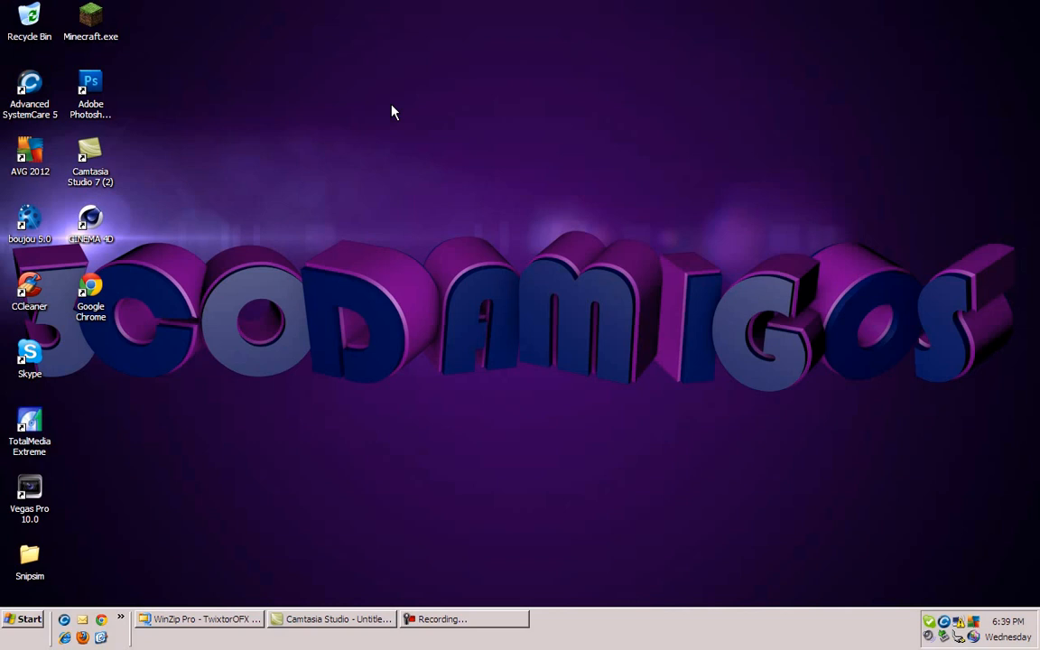
Step: Launch Twixtor5.11OFXInstall.exe from the TwixtorOFX Vegas archive in WinZip Pro
{"action": "left_click", "coordinate": [197, 619]}
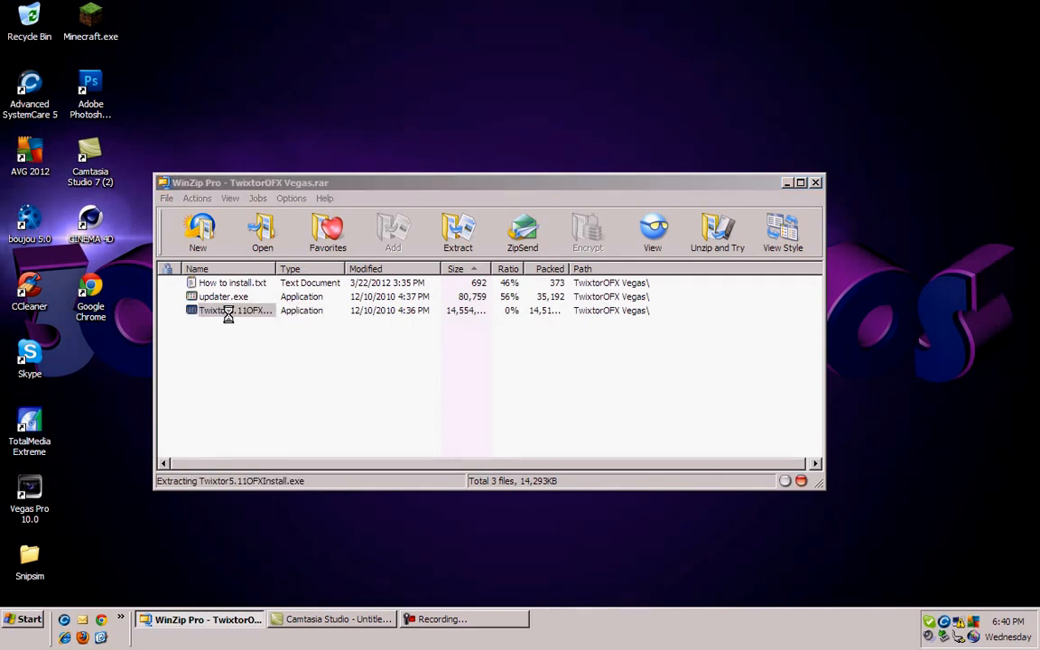
{"action": "double_click", "coordinate": [234, 310]}
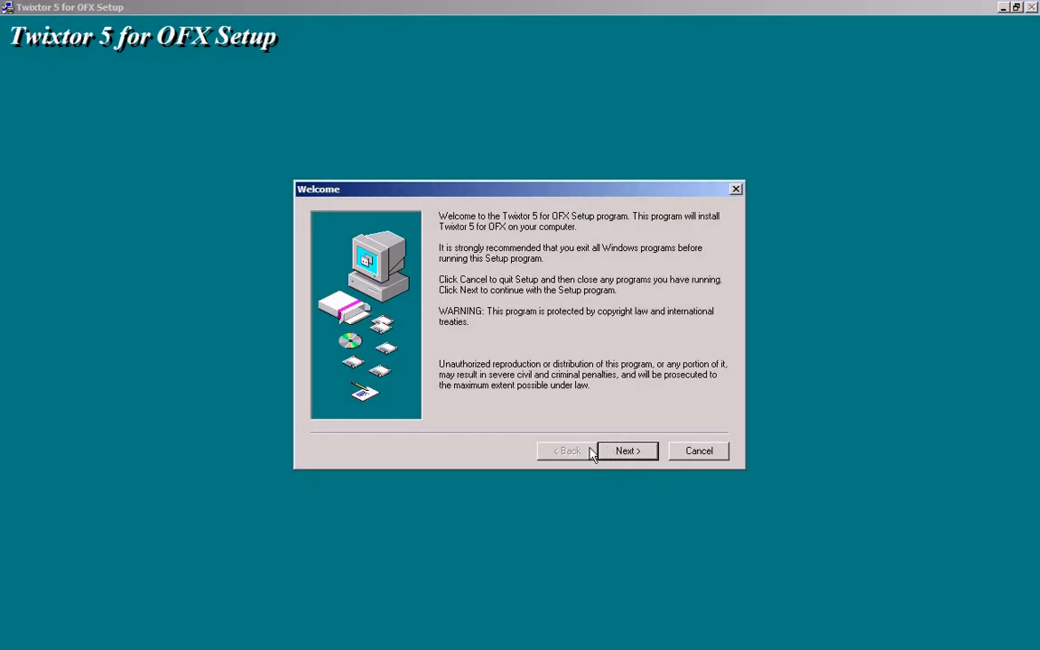
Step: Advance through Welcome and Important Notes and accept the Software License Agreement
{"action": "left_click", "coordinate": [626, 451]}
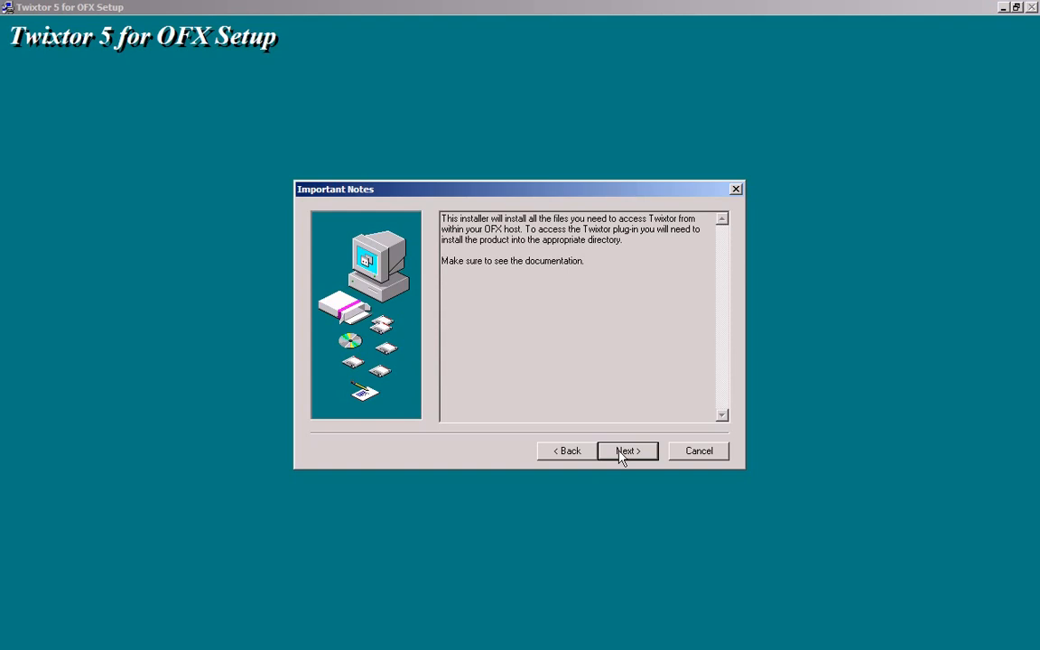
{"action": "left_click", "coordinate": [626, 451]}
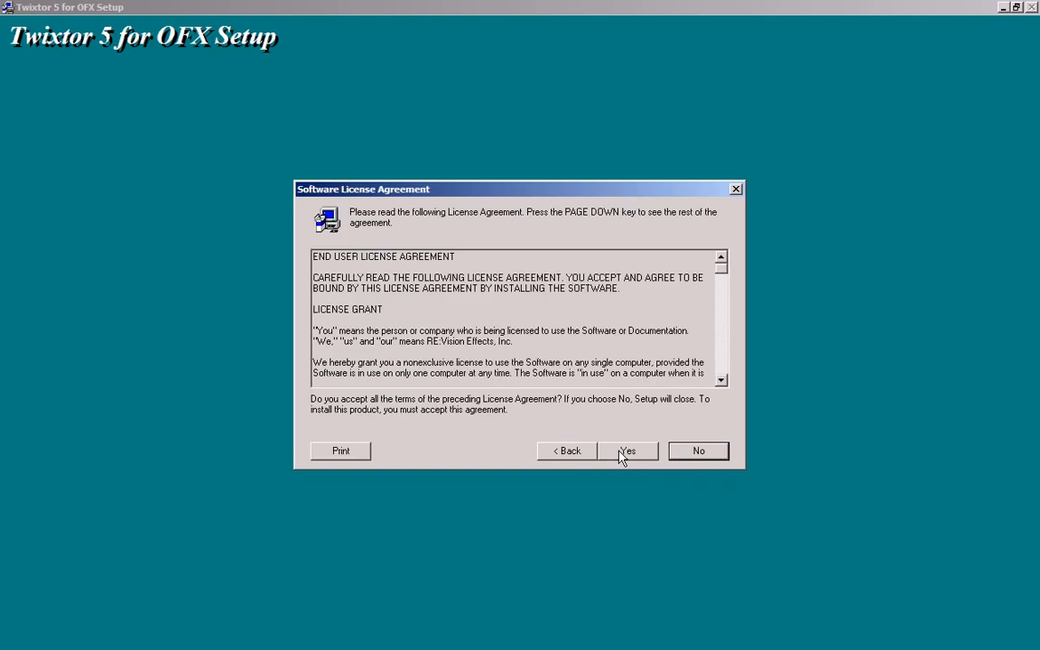
{"action": "left_click", "coordinate": [628, 451]}
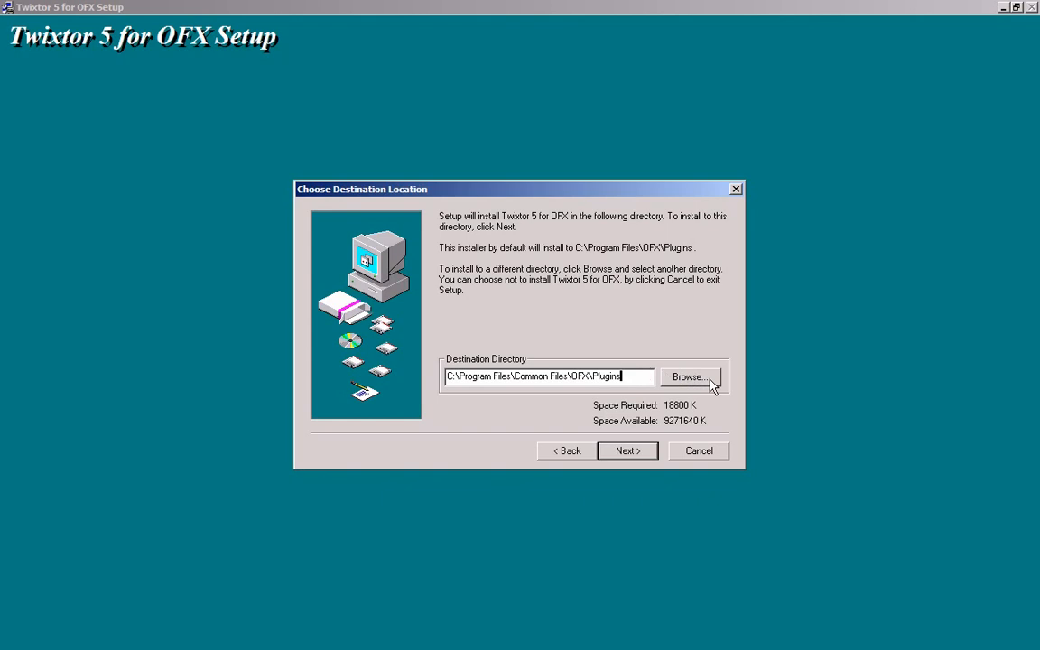
{"action": "mouse_move", "coordinate": [695, 388]}
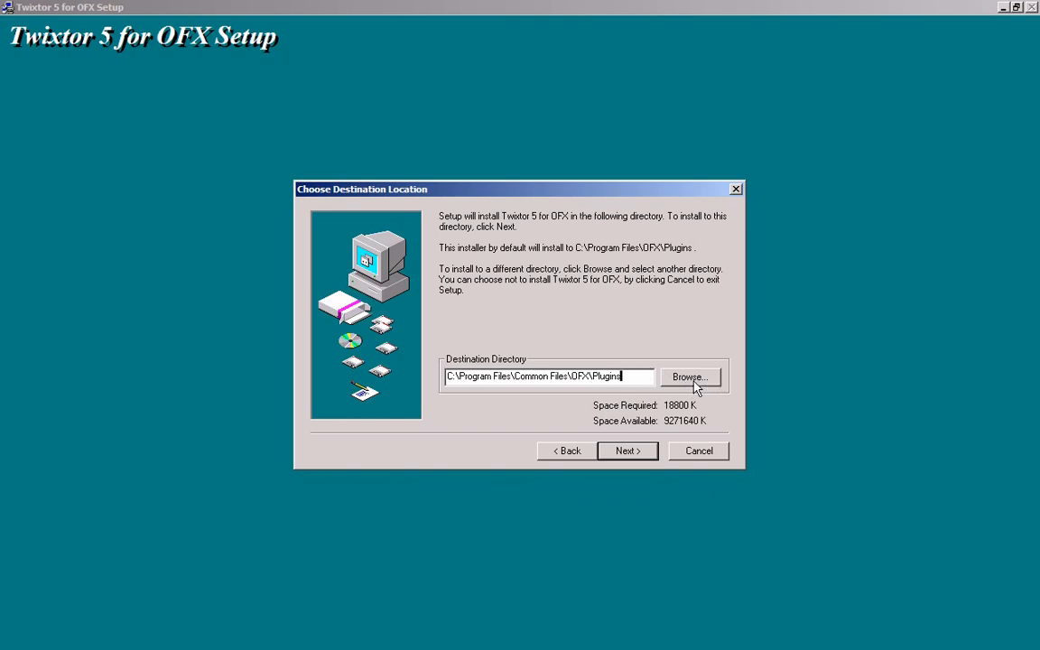
Step: Browse to C:\Program Files\Sony\Vegas Pro 10.0\OFX Video Plug-Ins as the install destination
{"action": "left_click", "coordinate": [687, 377]}
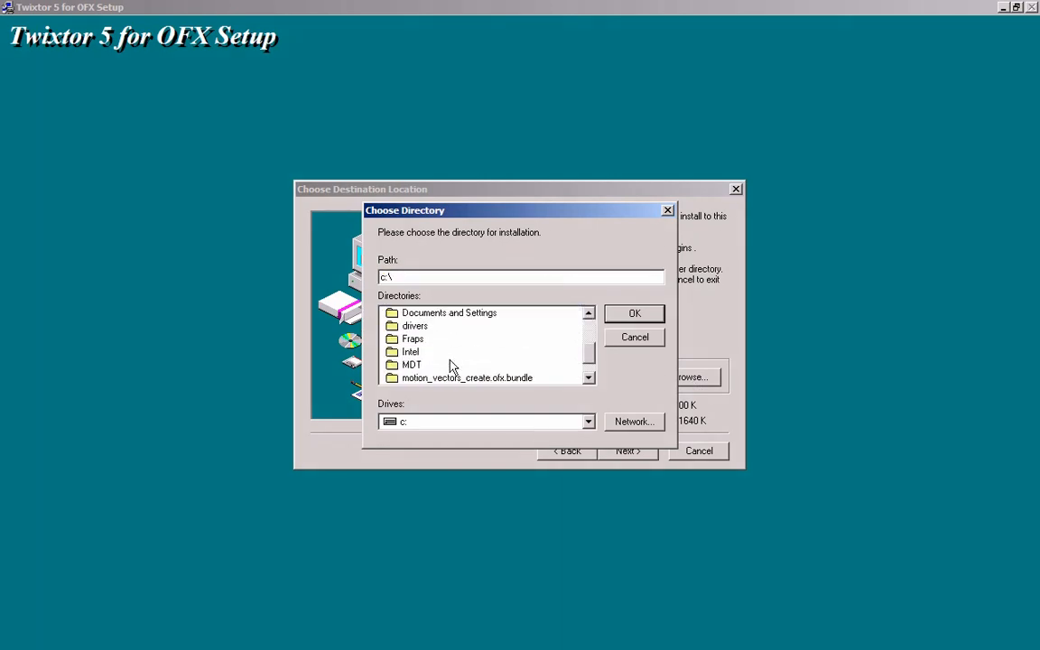
{"action": "scroll", "scroll_direction": "down", "scroll_amount": 3}
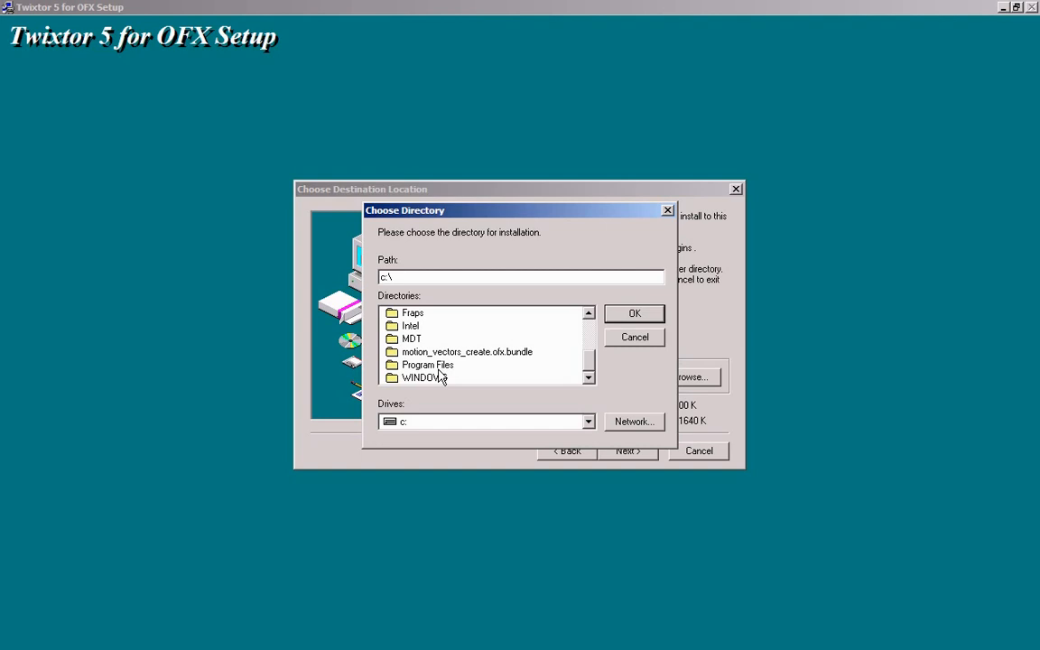
{"action": "double_click", "coordinate": [427, 365]}
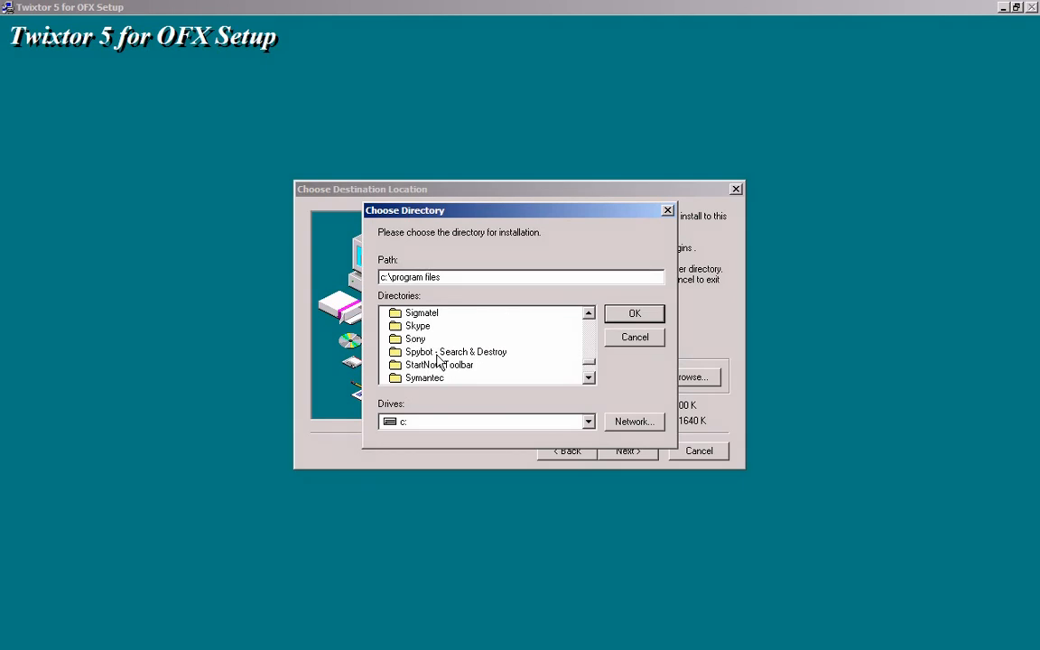
{"action": "double_click", "coordinate": [416, 340]}
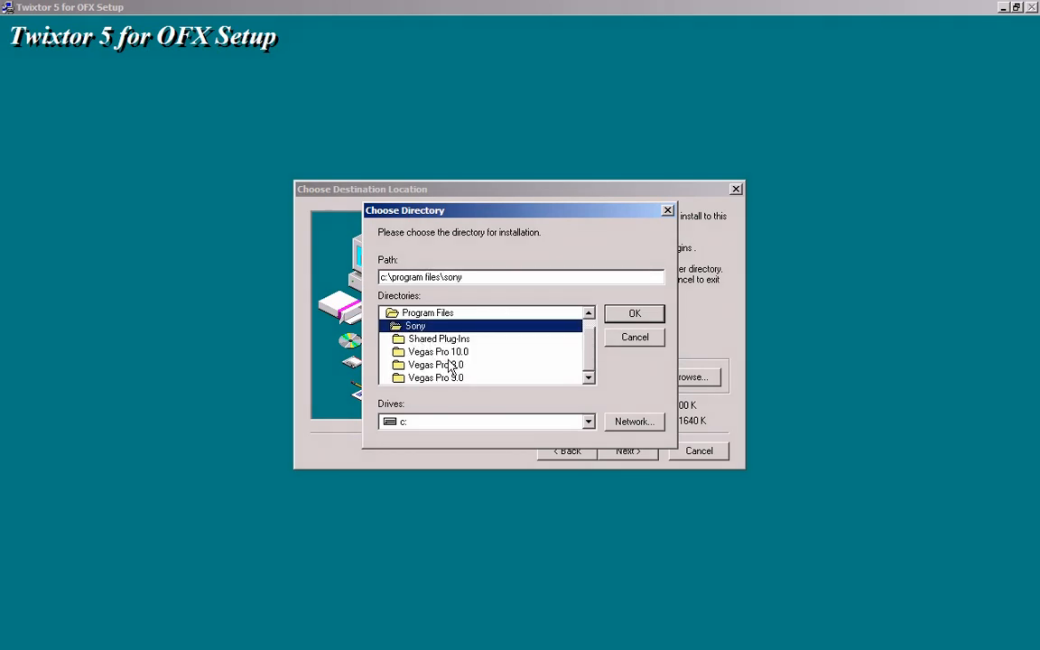
{"action": "double_click", "coordinate": [437, 377]}
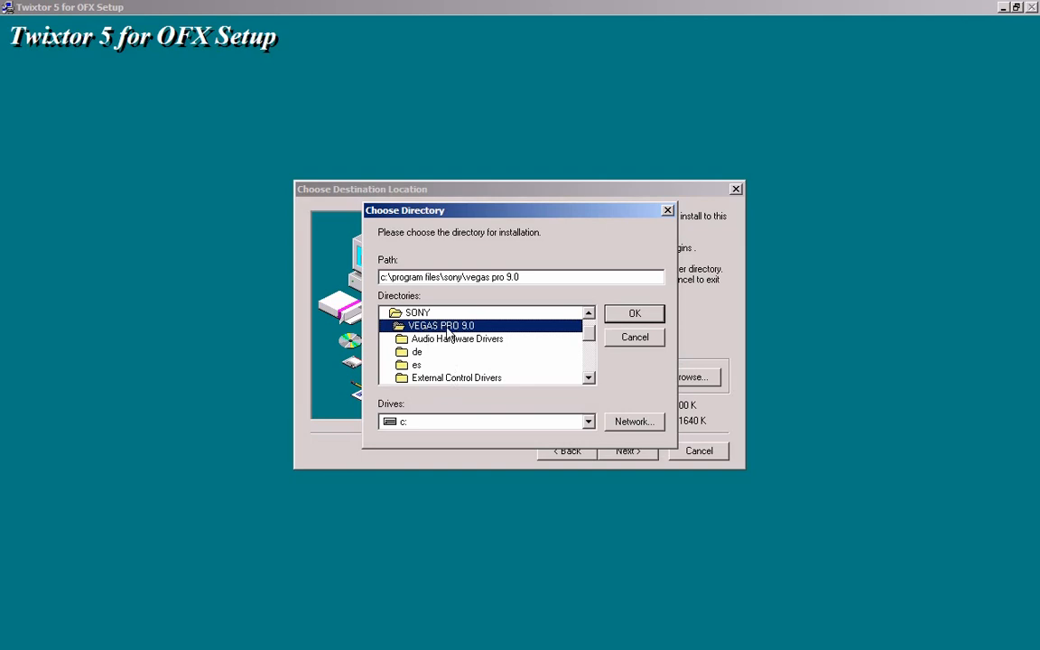
{"action": "double_click", "coordinate": [418, 313]}
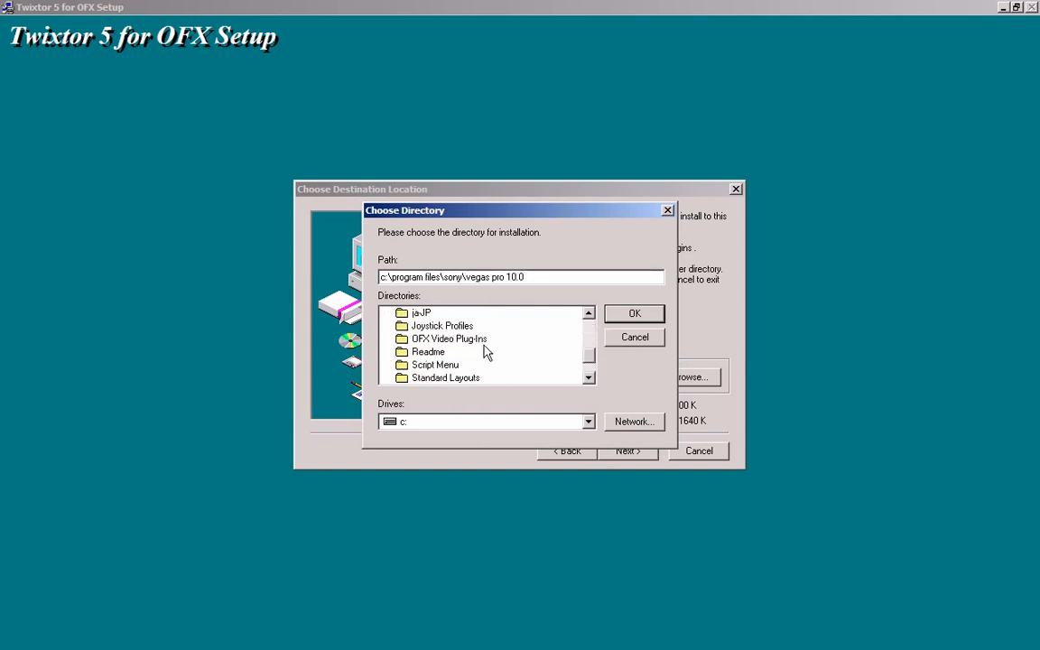
{"action": "double_click", "coordinate": [448, 339]}
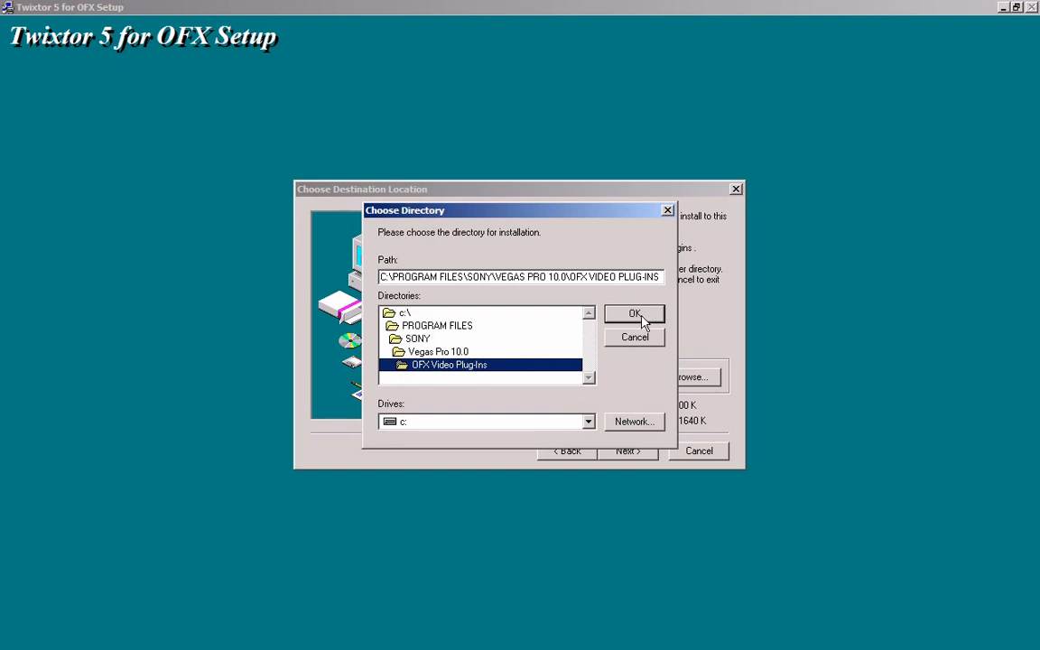
{"action": "left_click", "coordinate": [635, 314]}
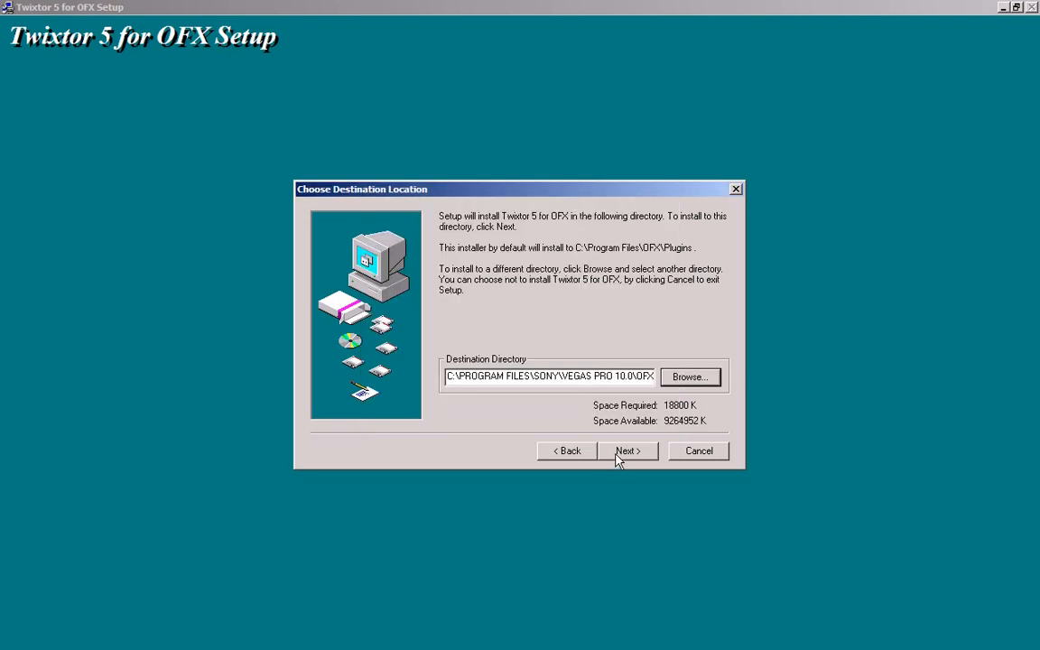
Step: Begin installing with the chosen destination and select the demo or floating-license version
{"action": "left_click", "coordinate": [626, 451]}
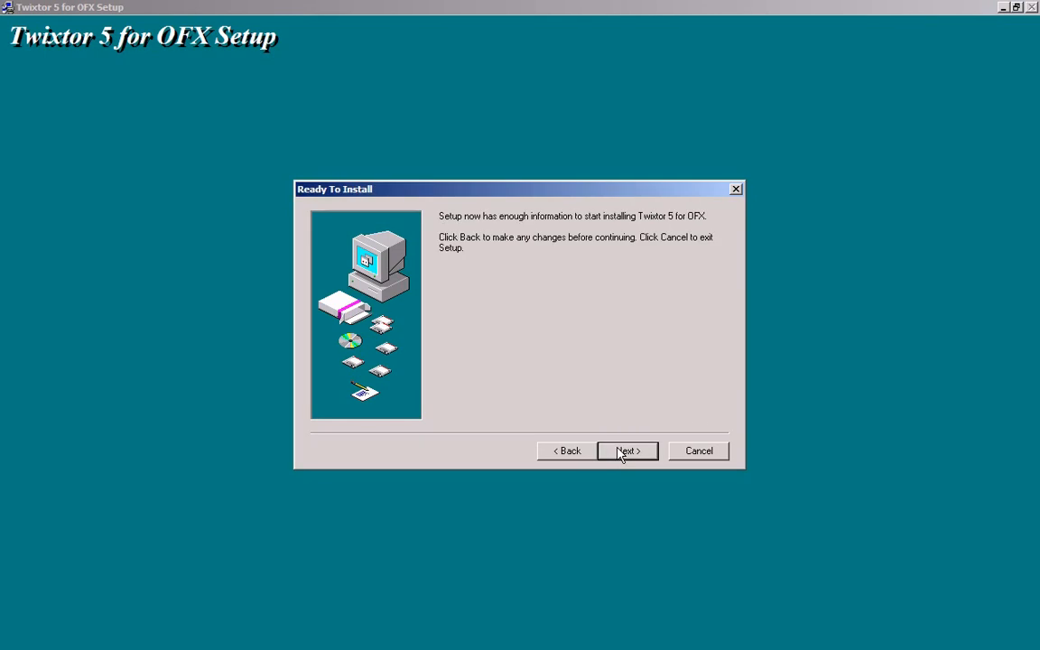
{"action": "left_click", "coordinate": [626, 452]}
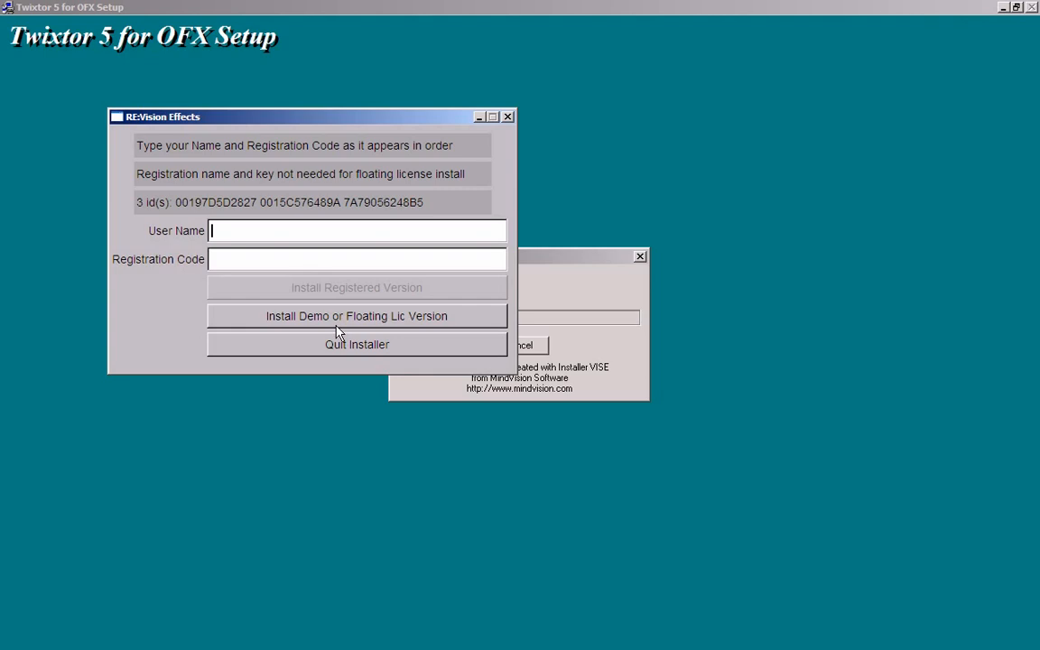
{"action": "mouse_move", "coordinate": [307, 324]}
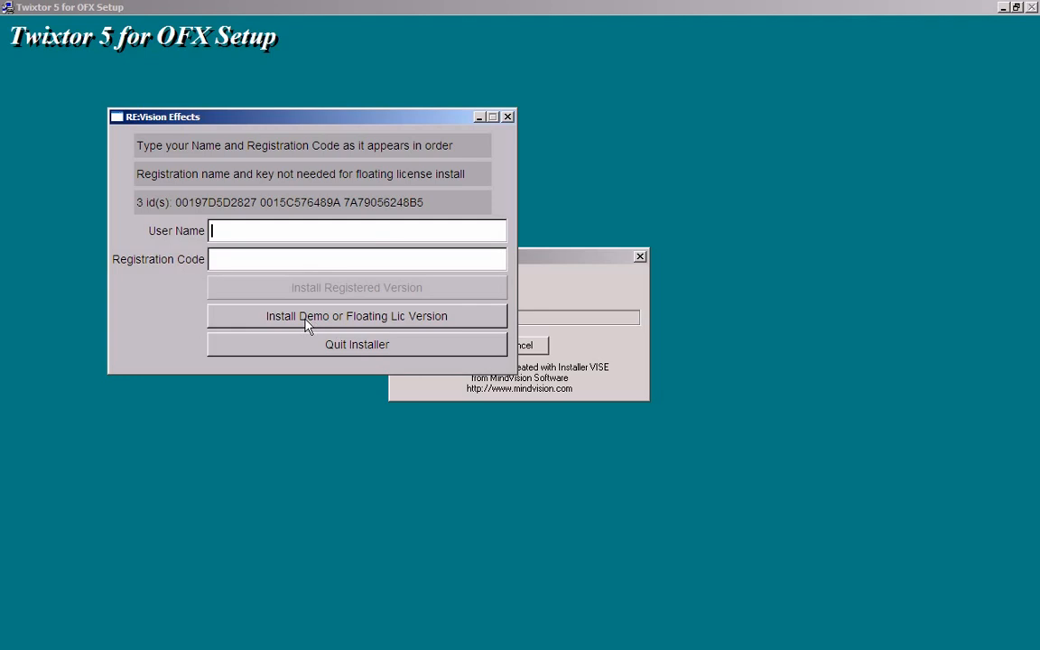
{"action": "left_click", "coordinate": [358, 316]}
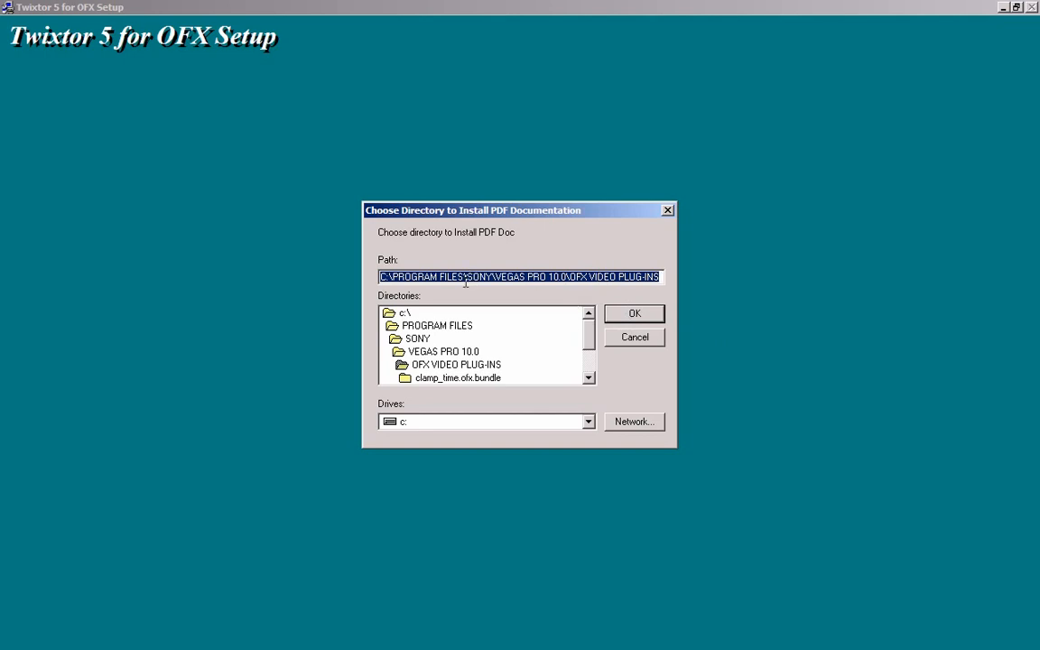
Step: Place the PDF documentation in the OFX Video Plug-Ins folder and close the finished setup
{"action": "left_click", "coordinate": [455, 364]}
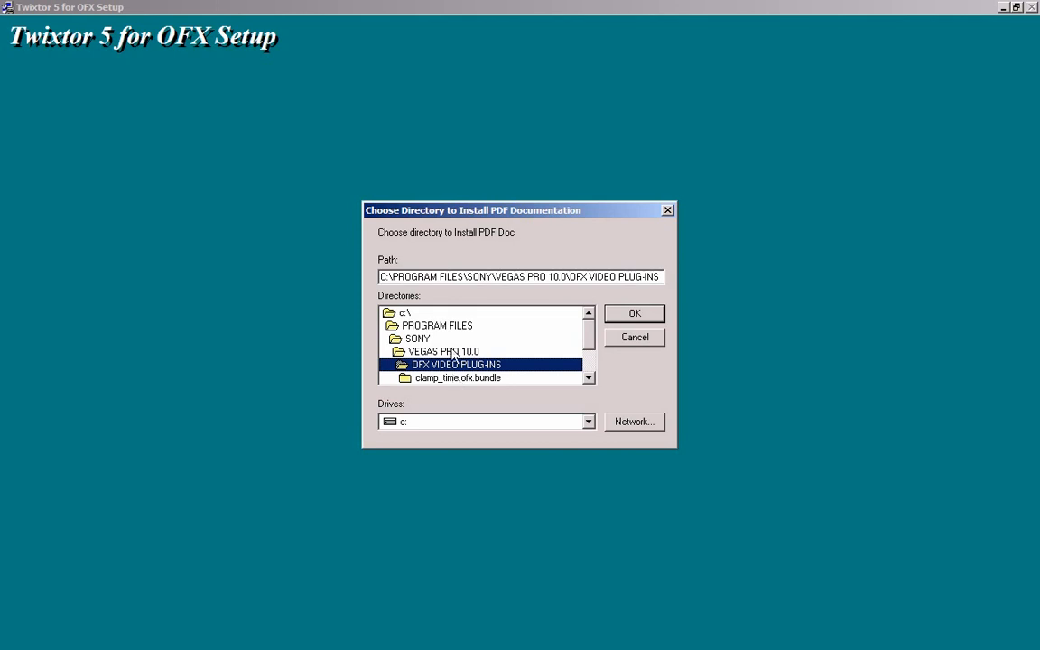
{"action": "mouse_move", "coordinate": [594, 321]}
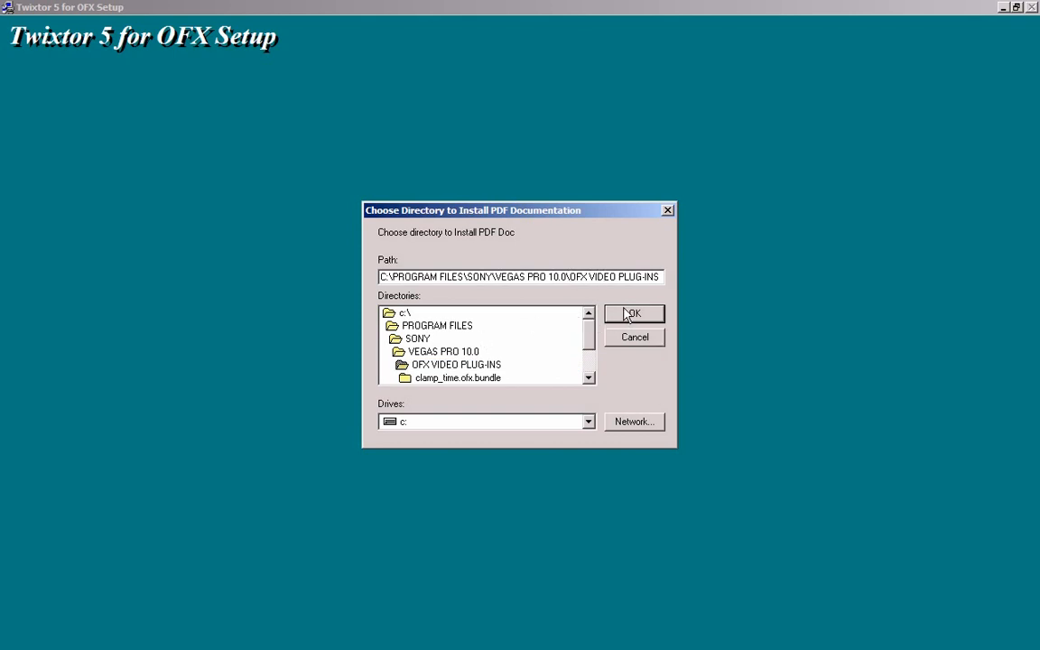
{"action": "left_click", "coordinate": [632, 314]}
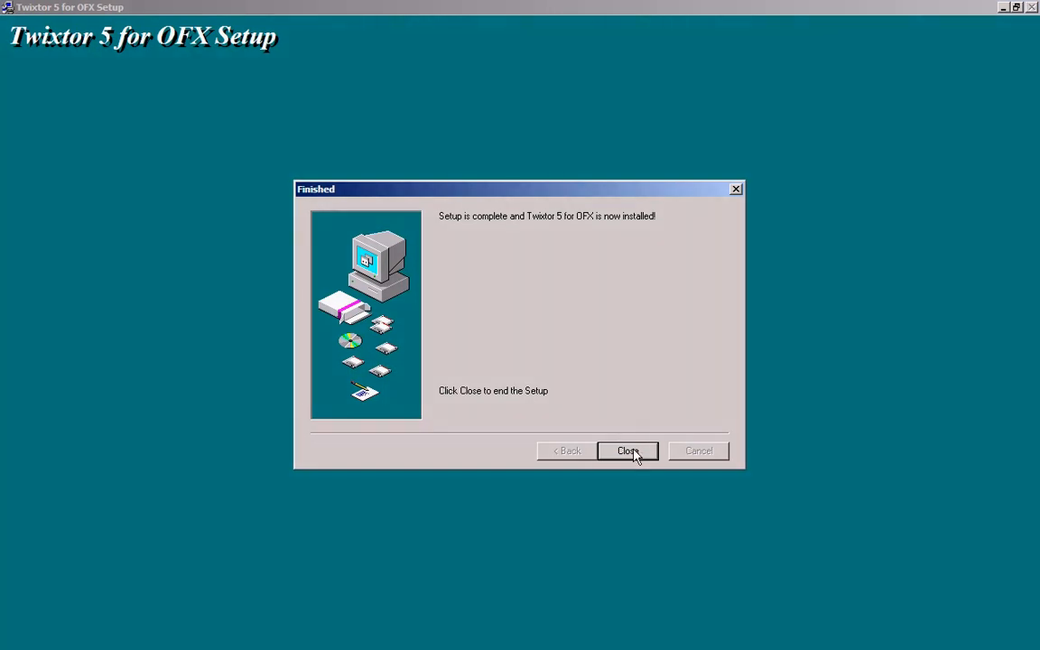
{"action": "left_click", "coordinate": [628, 452]}
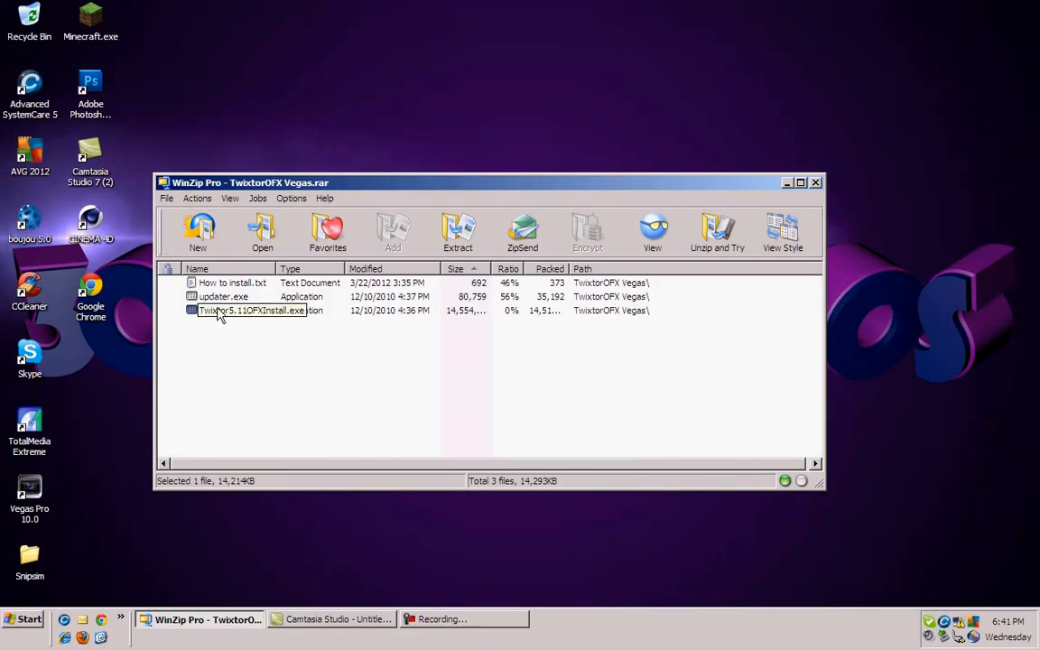
Step: Launch updater.exe, pass the welcome and info pages, and keep the default OFX Plugins directory
{"action": "double_click", "coordinate": [252, 311]}
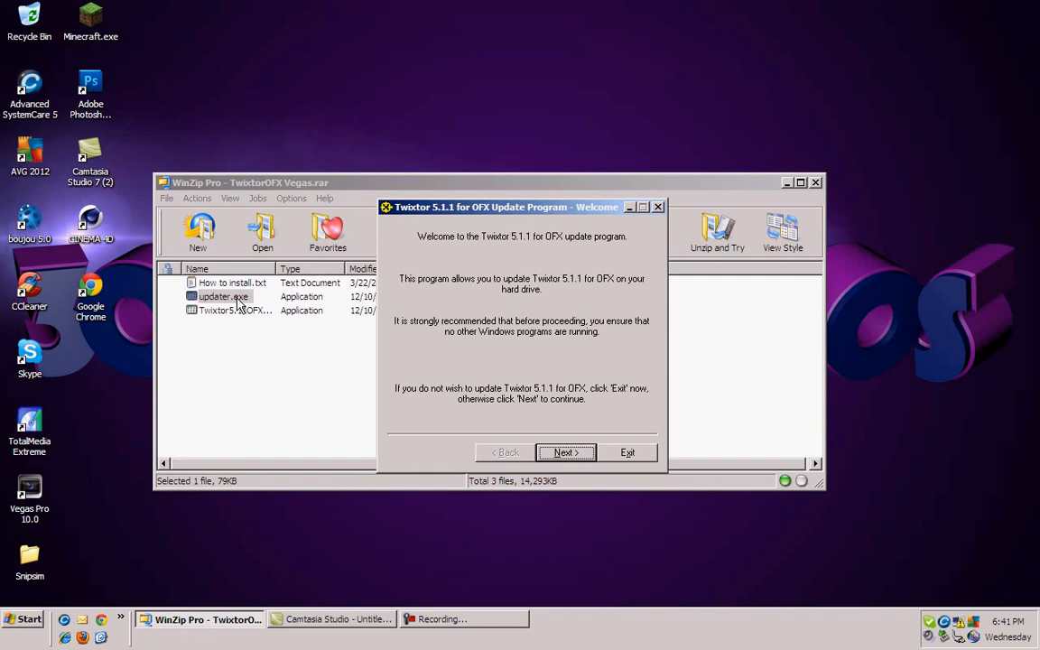
{"action": "left_click", "coordinate": [563, 451]}
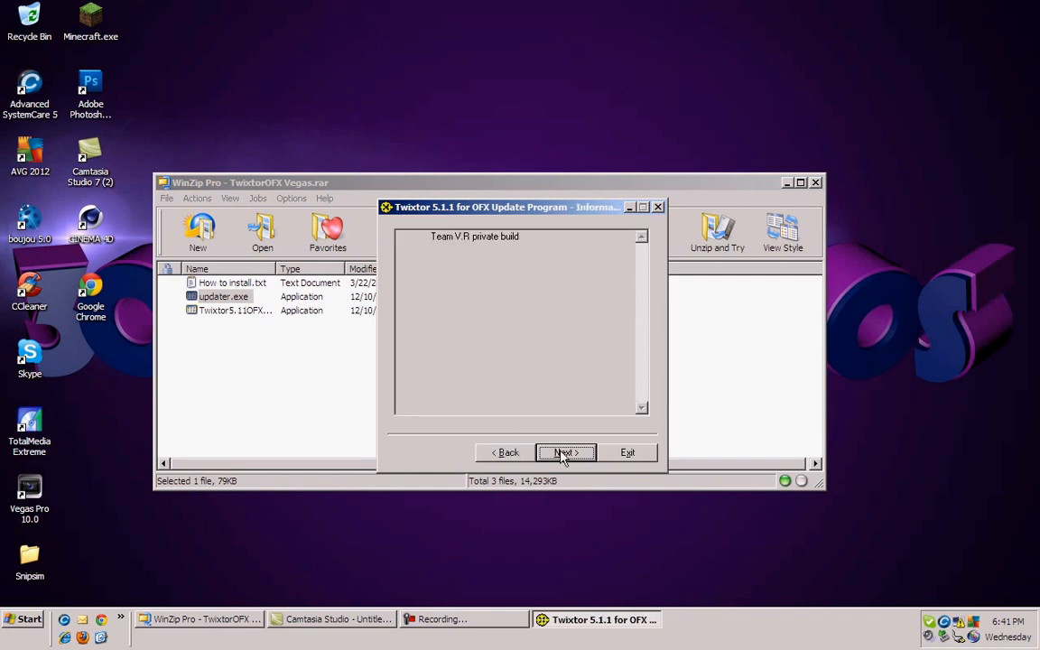
{"action": "left_click", "coordinate": [563, 451]}
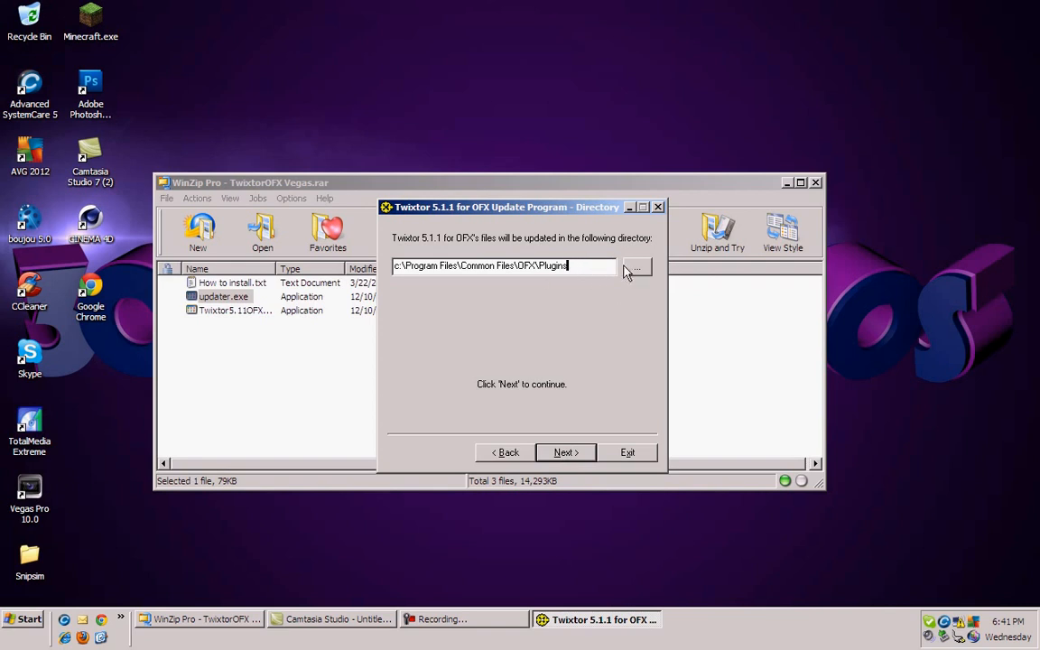
{"action": "left_click", "coordinate": [635, 267]}
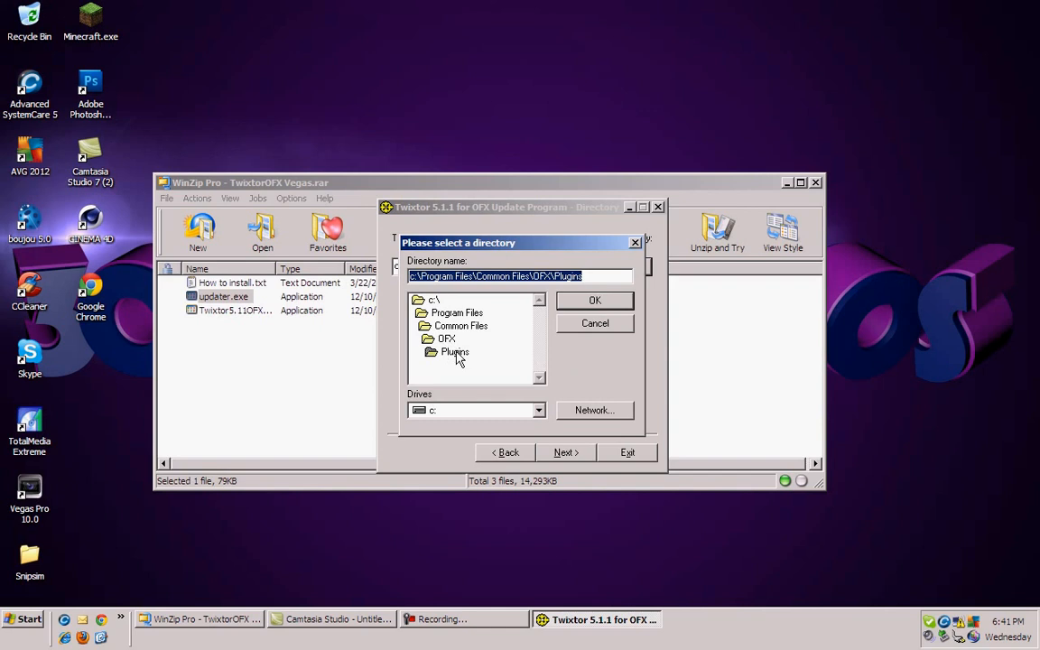
{"action": "left_click", "coordinate": [595, 300]}
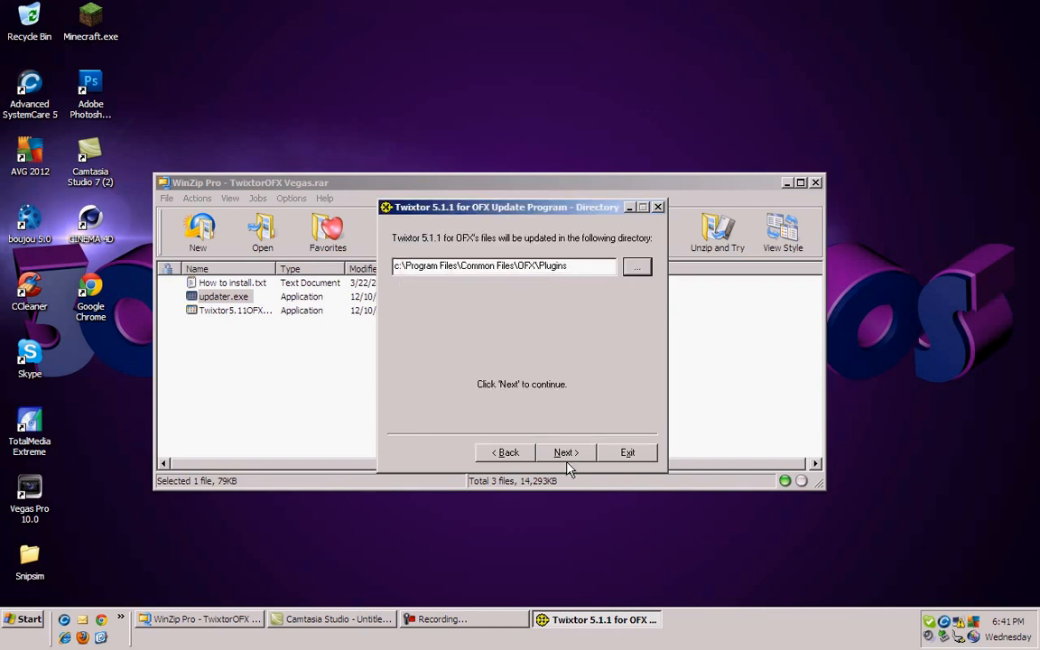
{"action": "left_click", "coordinate": [563, 451]}
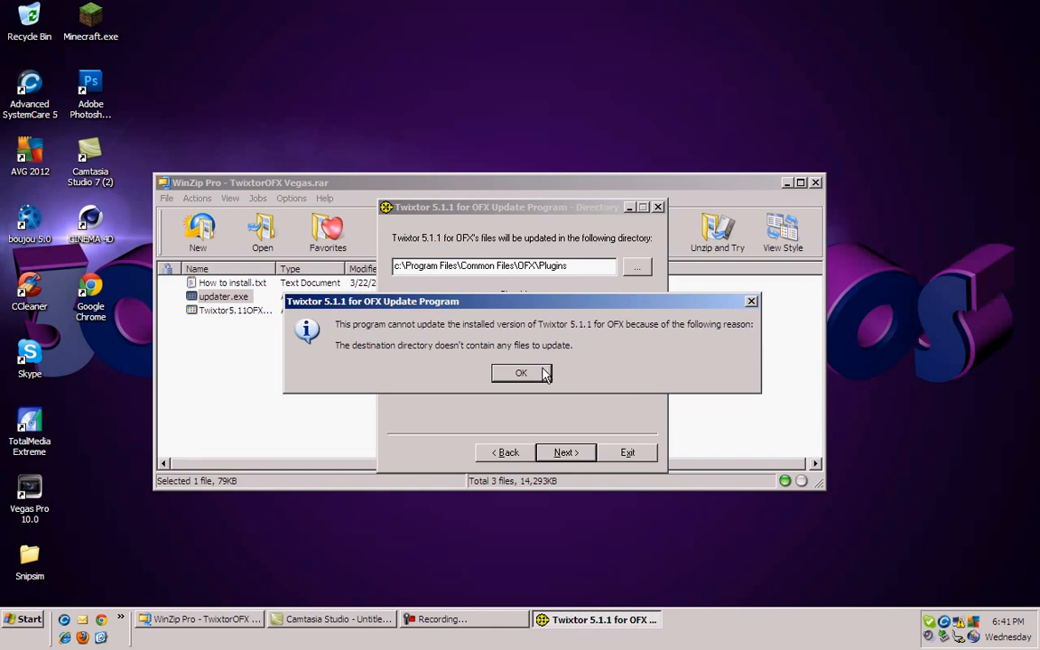
{"action": "left_click", "coordinate": [520, 372]}
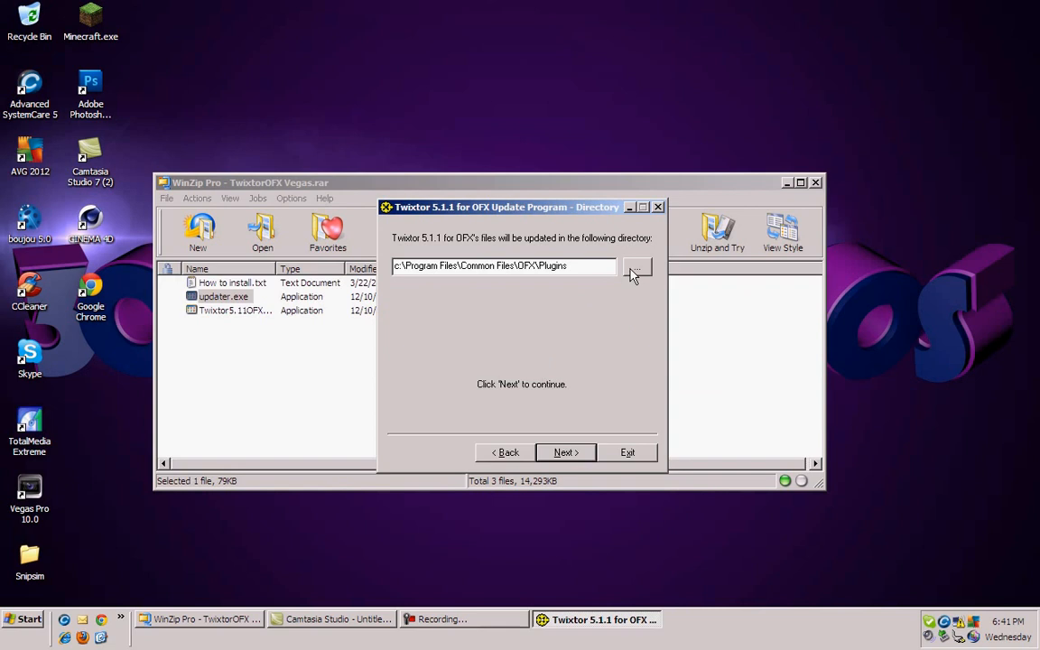
Step: Redirect the update to C:\Program Files\Sony\Vegas Pro 10.0\OFX Video Plug-Ins
{"action": "left_click", "coordinate": [635, 271]}
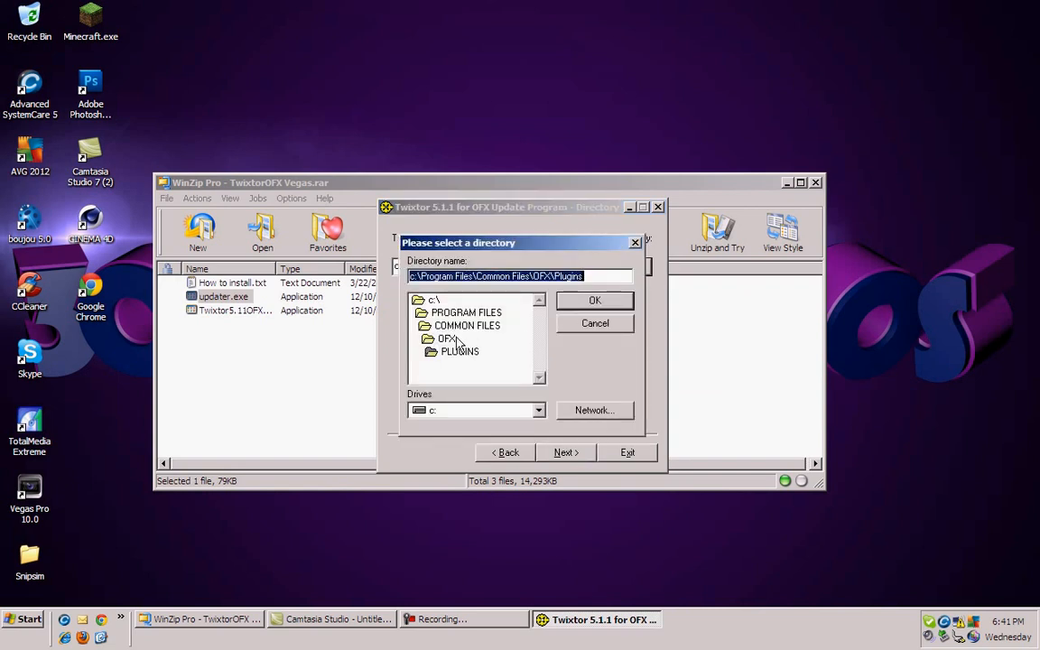
{"action": "left_click", "coordinate": [446, 339]}
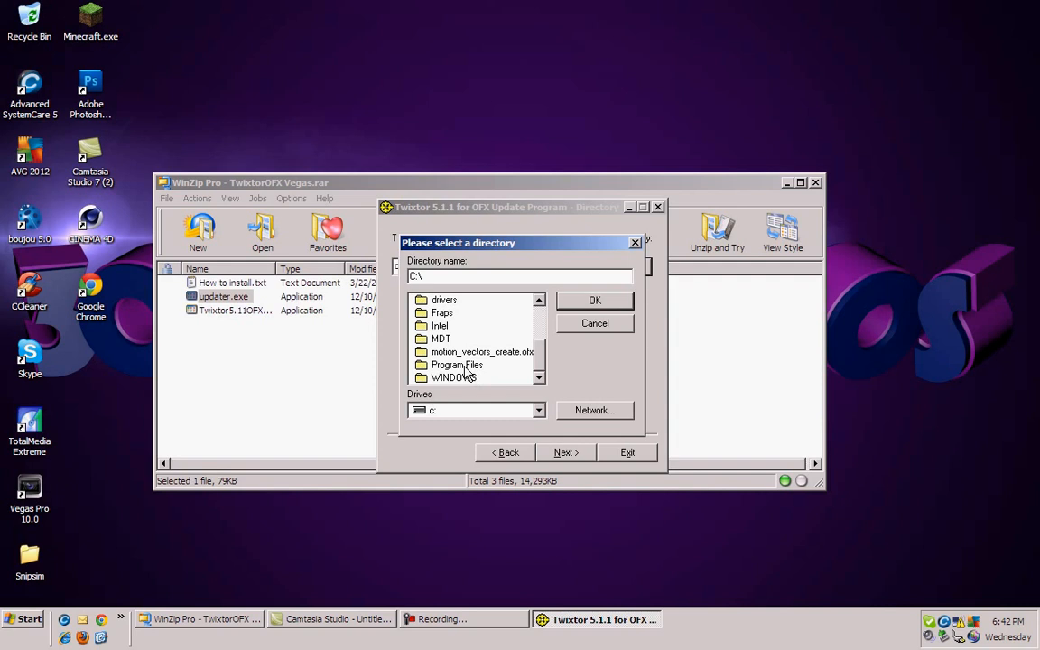
{"action": "double_click", "coordinate": [455, 365]}
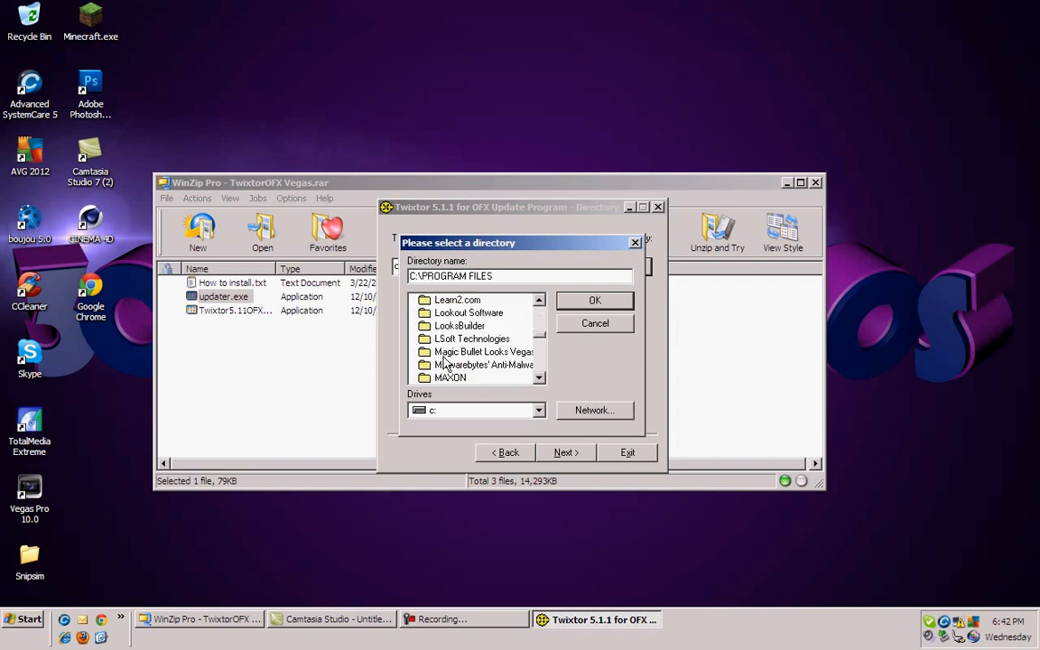
{"action": "scroll", "scroll_direction": "down", "scroll_amount": 3}
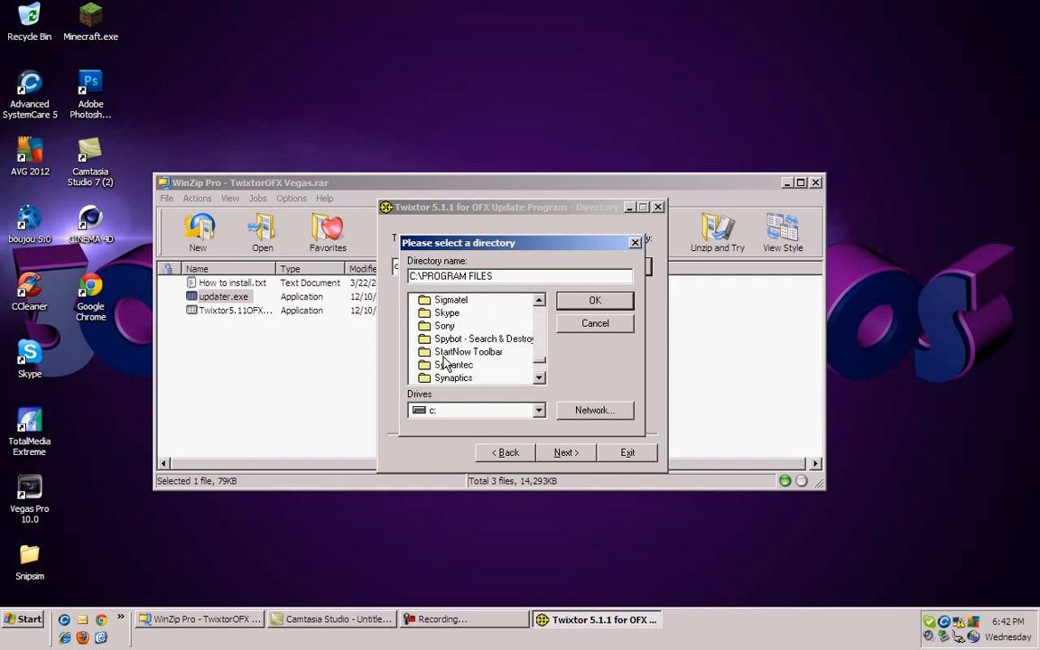
{"action": "double_click", "coordinate": [444, 325]}
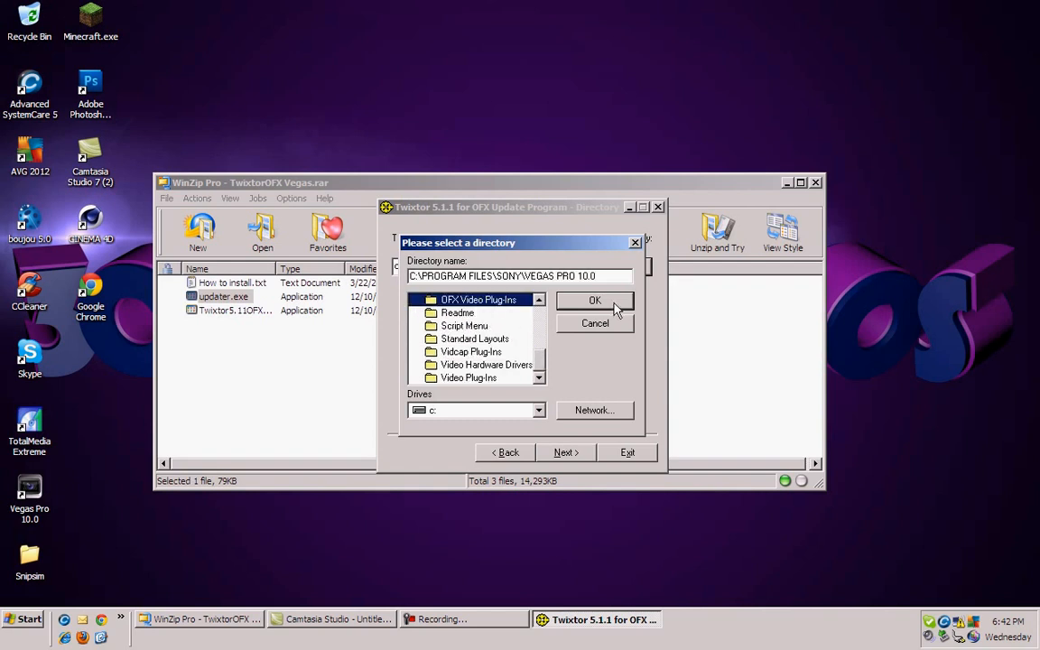
{"action": "left_click", "coordinate": [596, 299]}
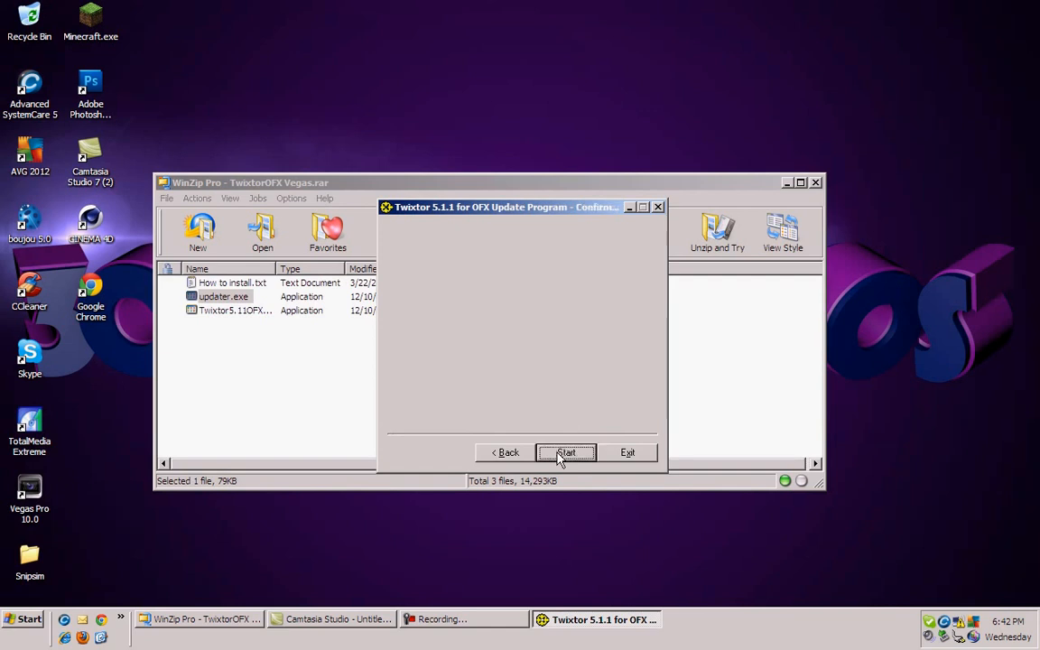
Step: Run the update to success, exit the updater and close the WinZip archive window
{"action": "left_click", "coordinate": [565, 452]}
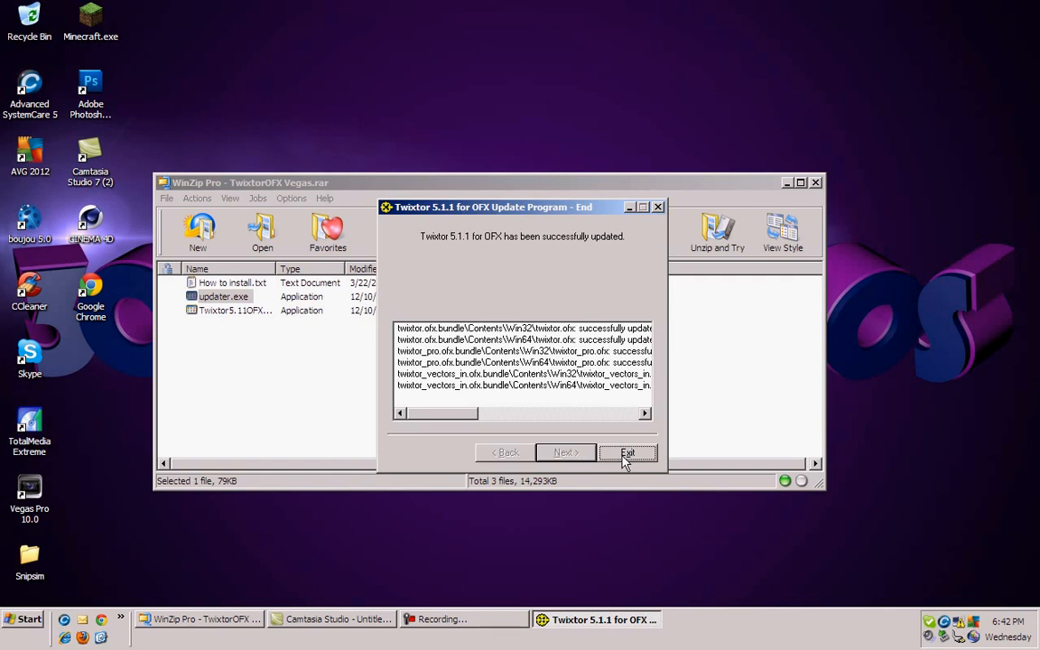
{"action": "left_click", "coordinate": [628, 451]}
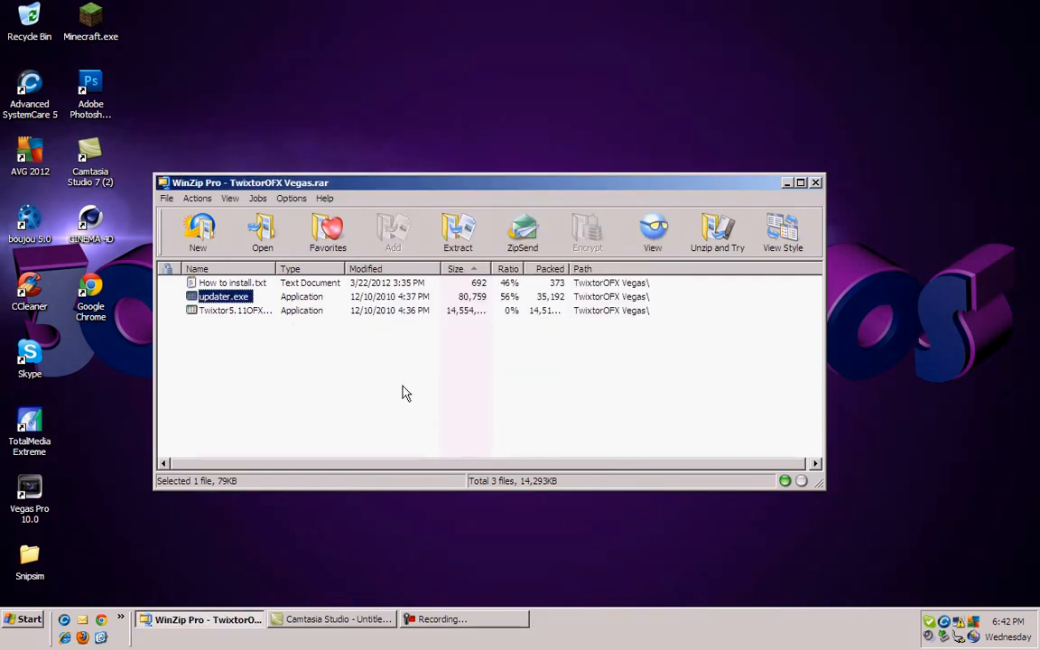
{"action": "left_click", "coordinate": [816, 183]}
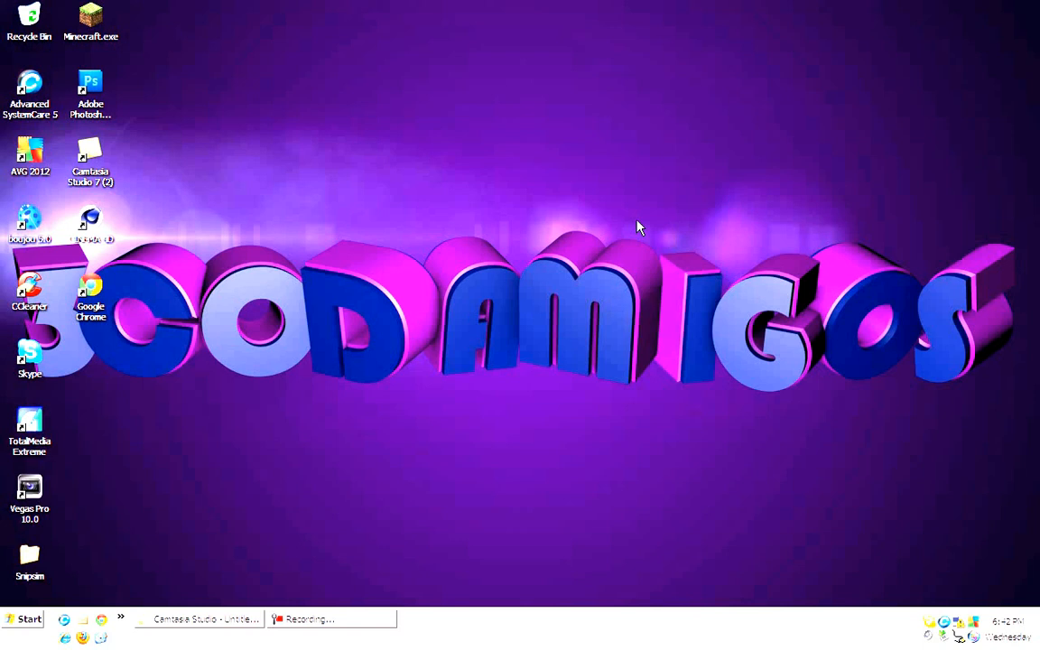
{"action": "mouse_move", "coordinate": [658, 217]}
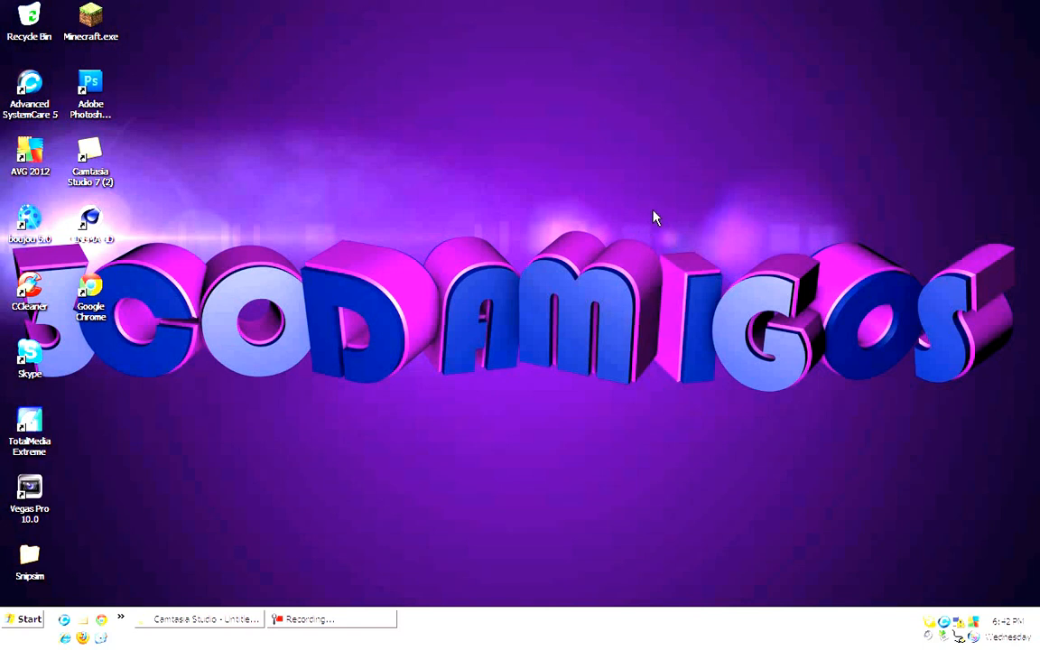
{"action": "mouse_move", "coordinate": [606, 227]}
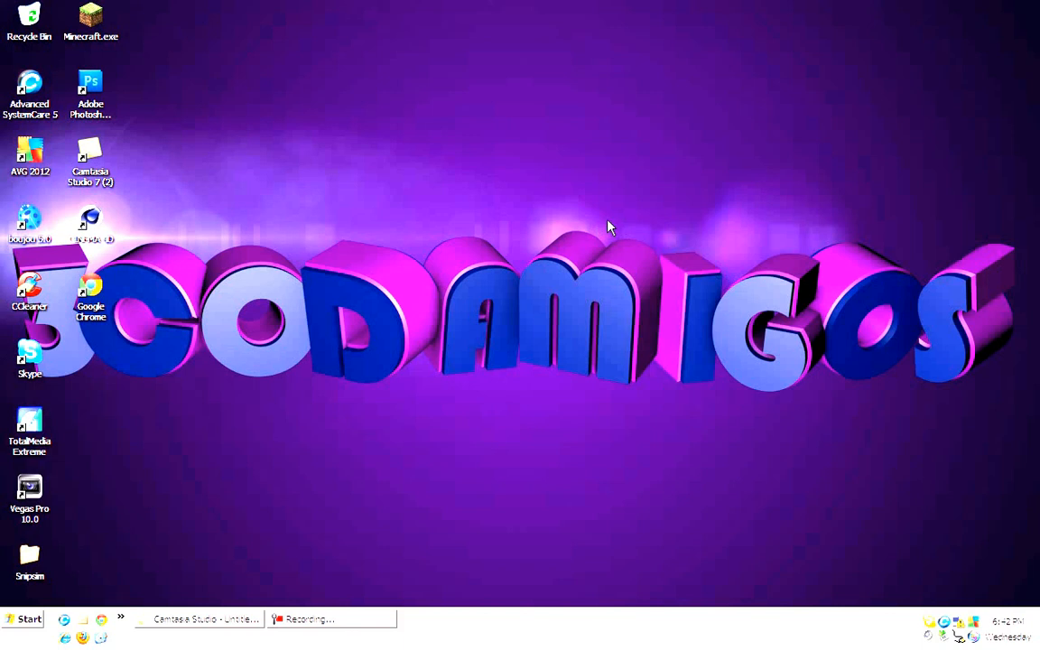
{"action": "mouse_move", "coordinate": [588, 242]}
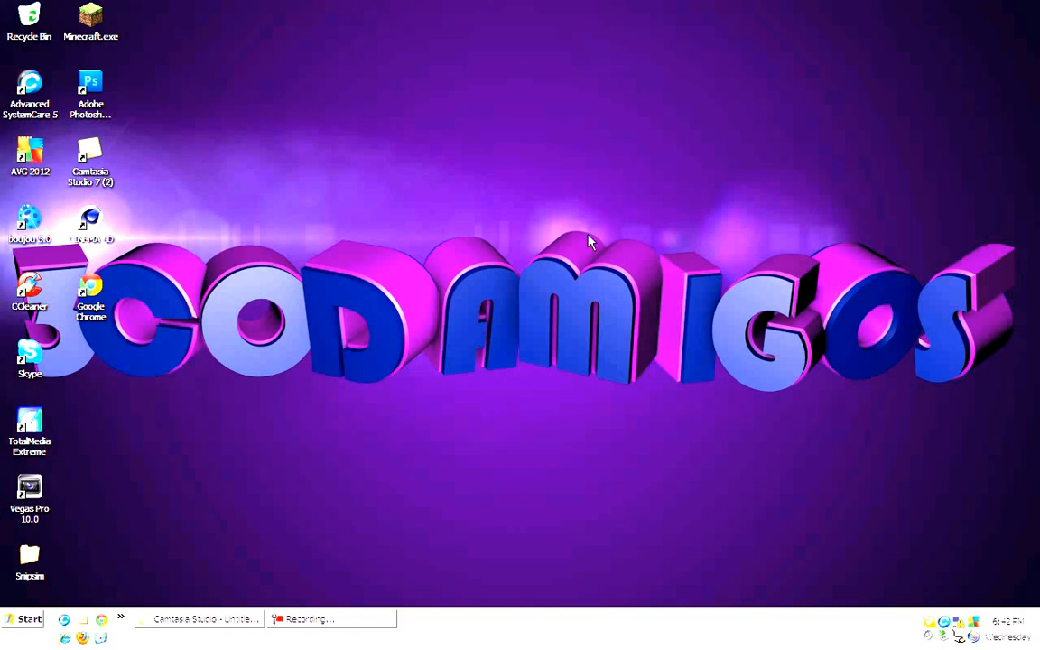
{"action": "mouse_move", "coordinate": [668, 242]}
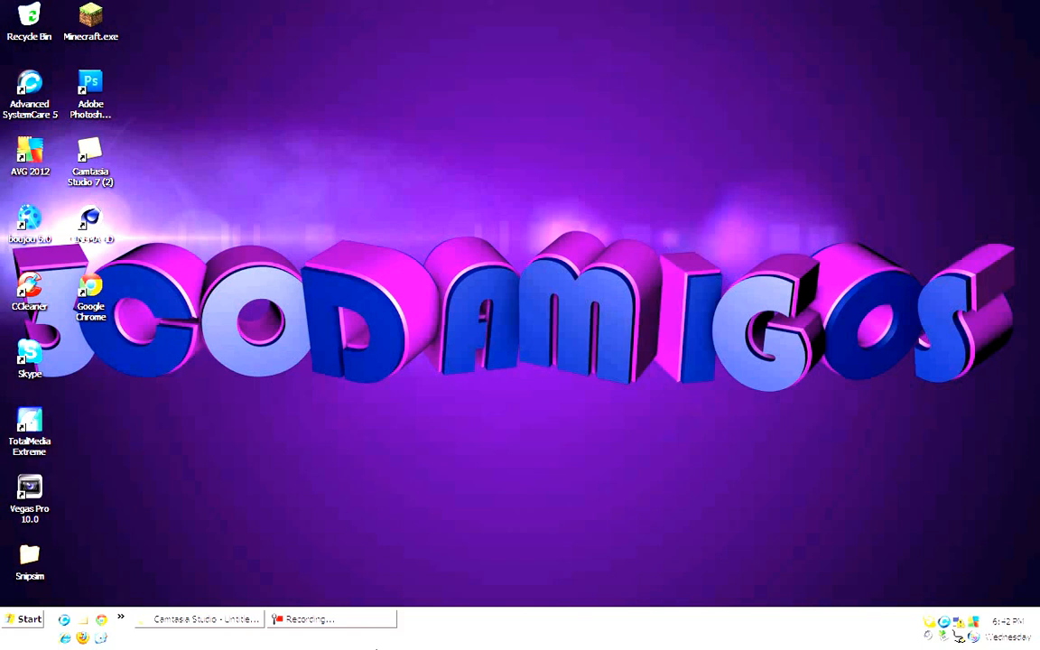
{"action": "mouse_move", "coordinate": [370, 603]}
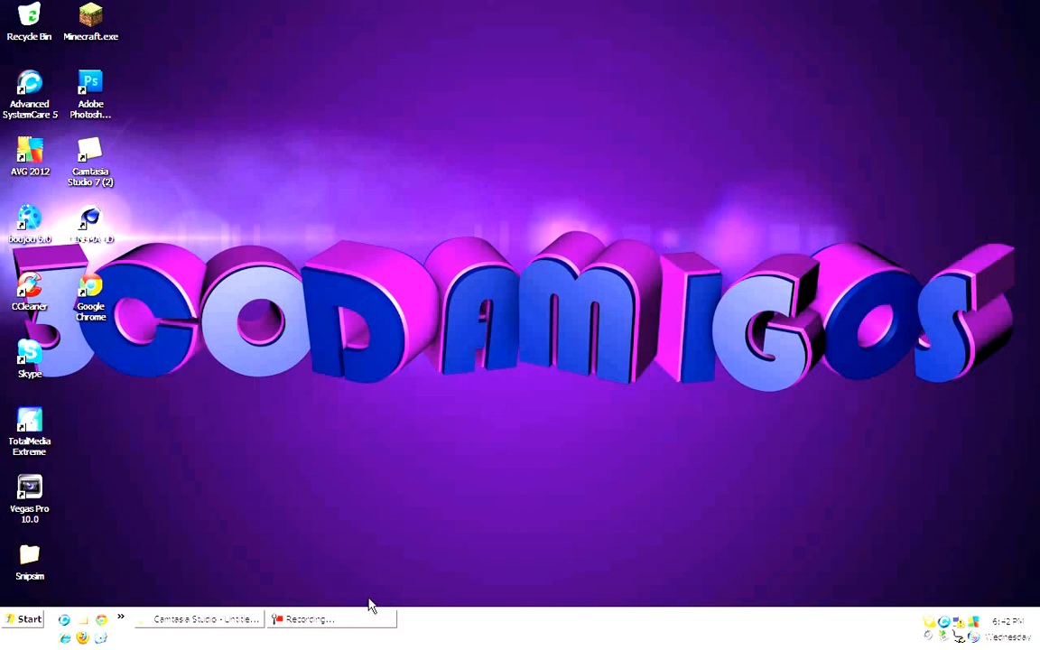
{"action": "mouse_move", "coordinate": [341, 623]}
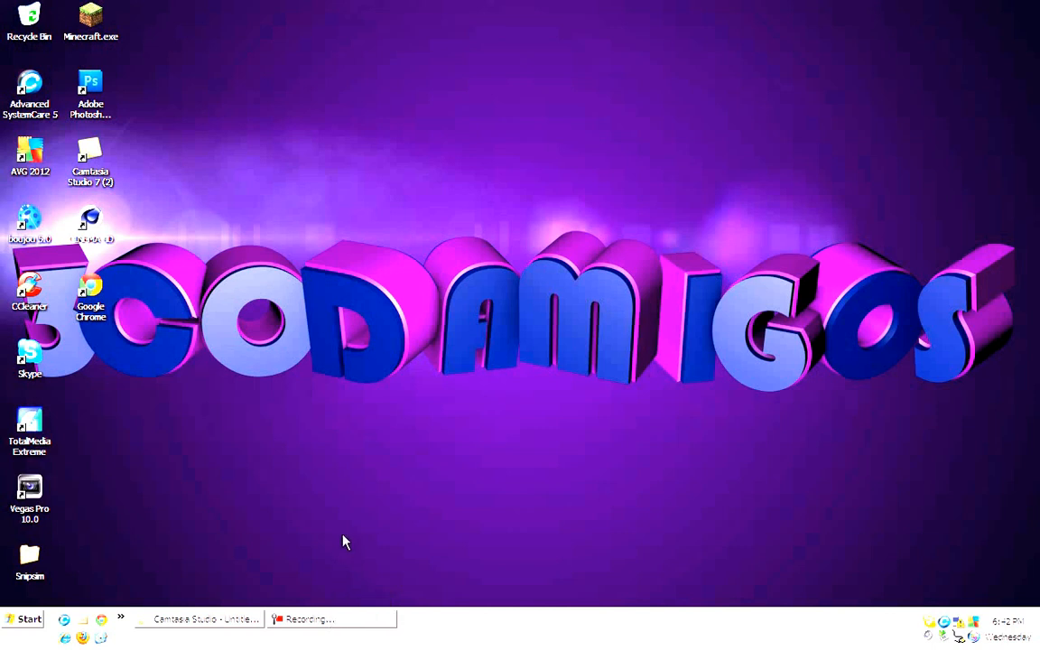
{"action": "mouse_move", "coordinate": [263, 480]}
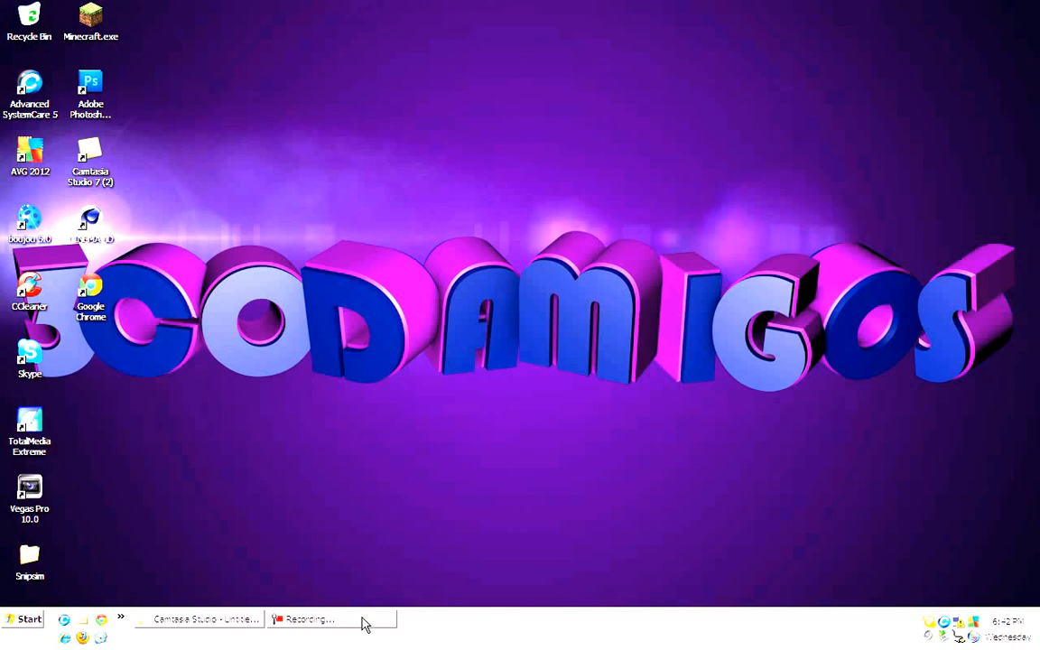
{"action": "left_click", "coordinate": [332, 619]}
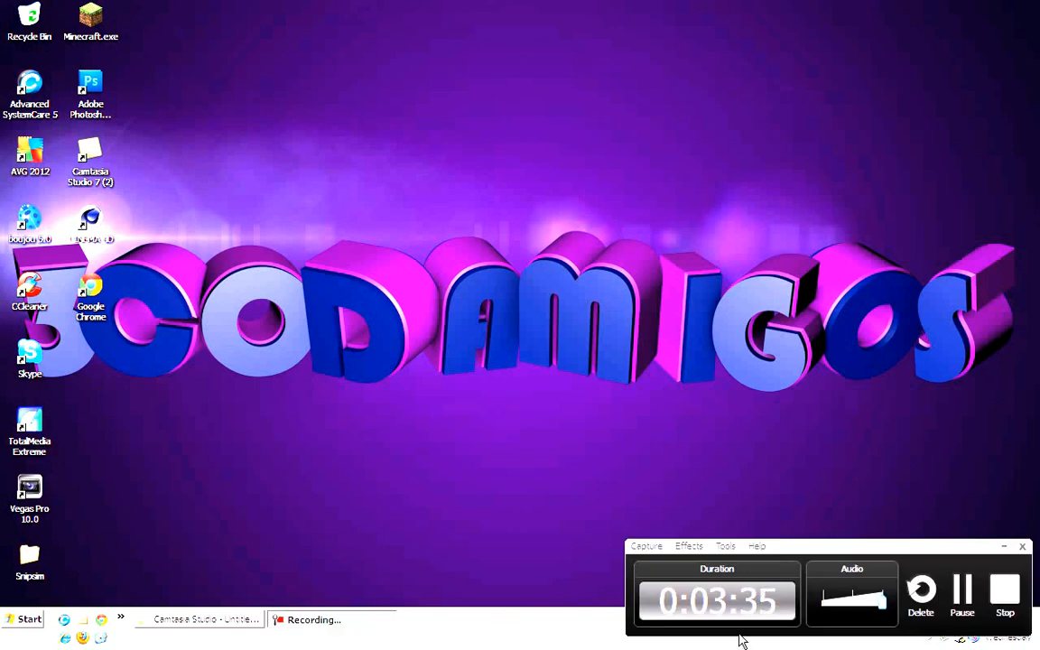